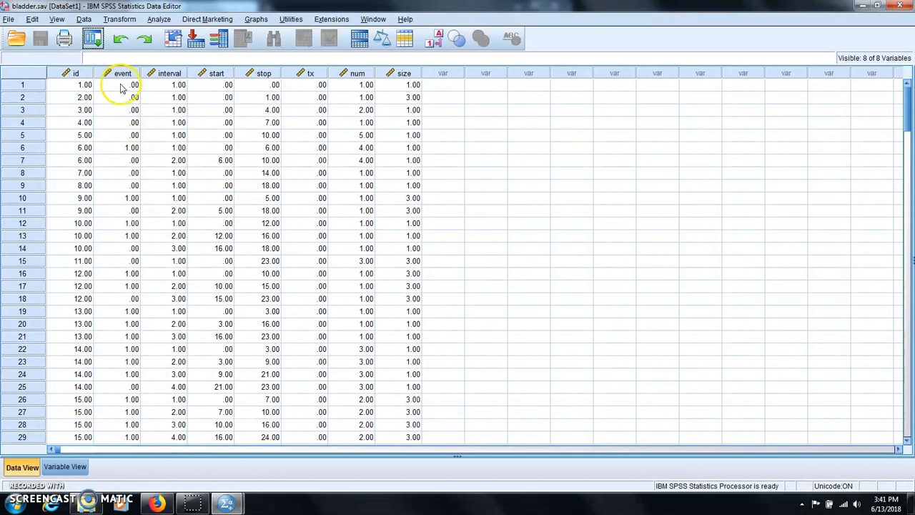
Select the whole event column in Data View
{"action": "left_click", "coordinate": [123, 73]}
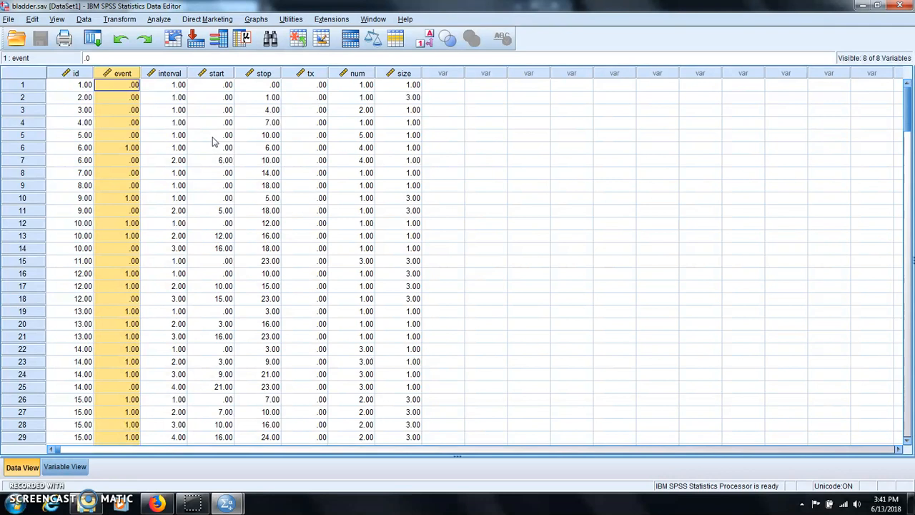
{"action": "mouse_move", "coordinate": [159, 20]}
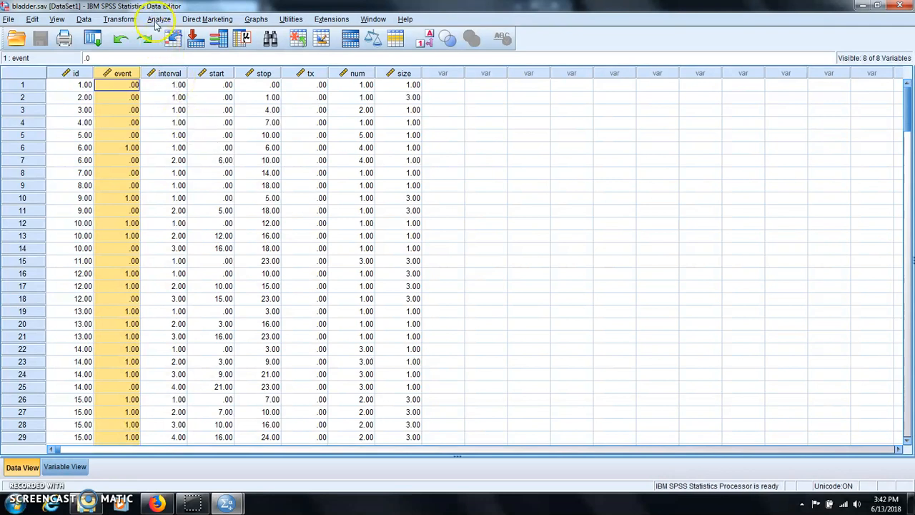
Start a One-Sample Nonparametric Test with scanned measurement levels and customized analysis, moving to Fields
{"action": "left_click", "coordinate": [158, 20]}
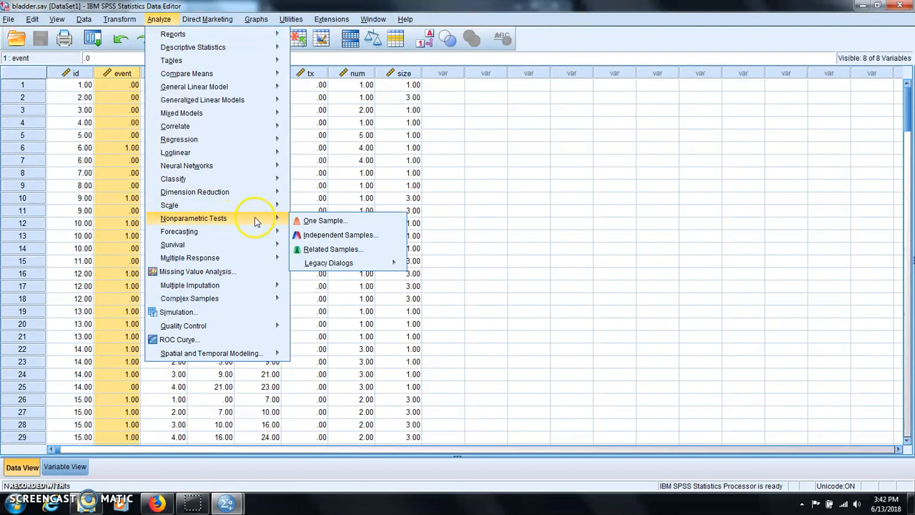
{"action": "left_click", "coordinate": [341, 235]}
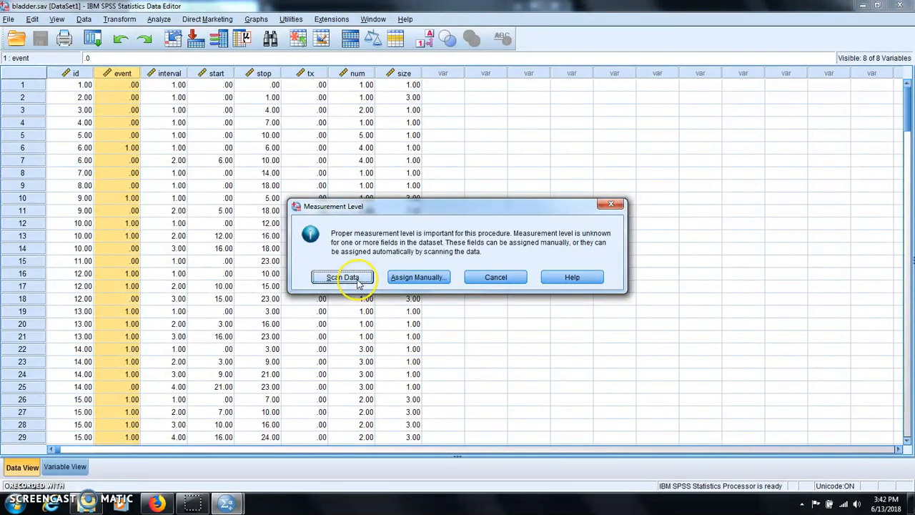
{"action": "left_click", "coordinate": [342, 277]}
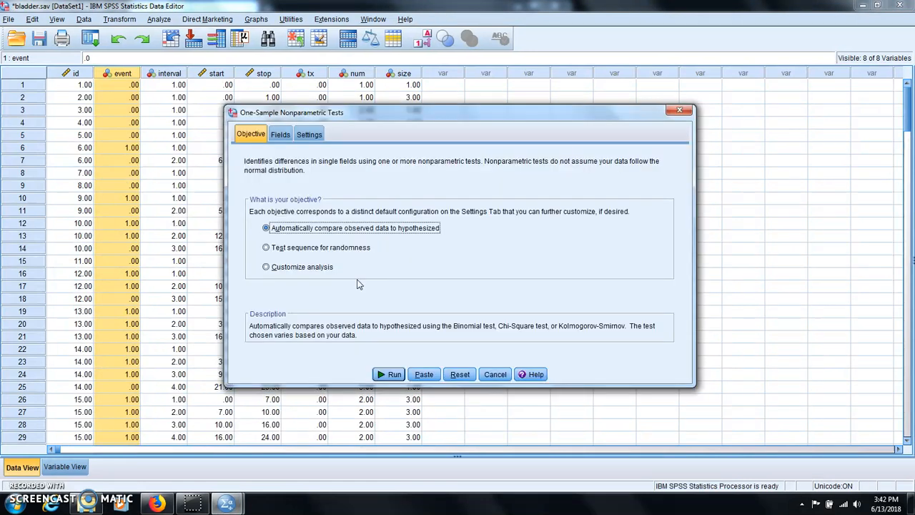
{"action": "left_click", "coordinate": [266, 268]}
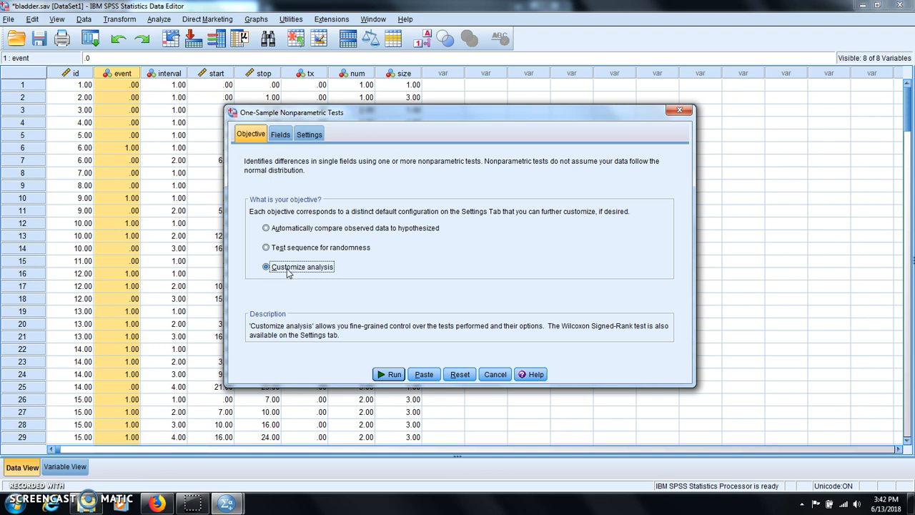
{"action": "mouse_move", "coordinate": [415, 277]}
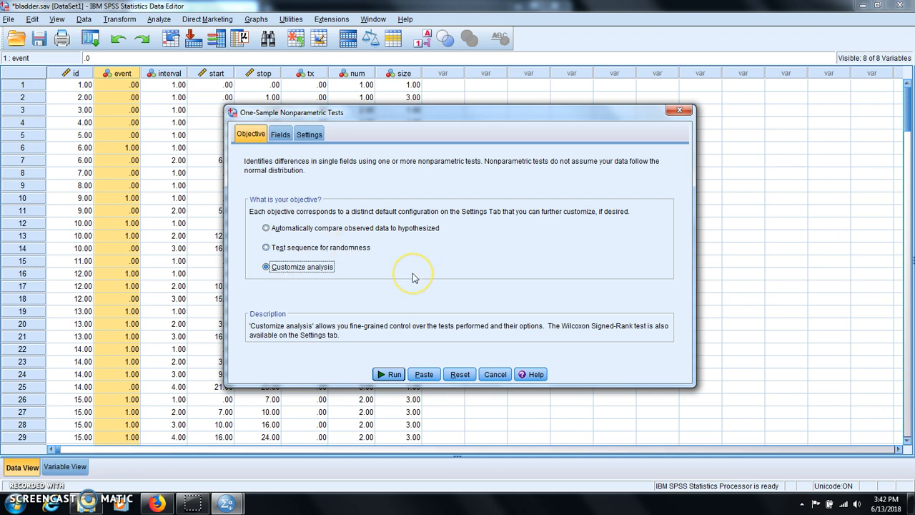
{"action": "mouse_move", "coordinate": [415, 278]}
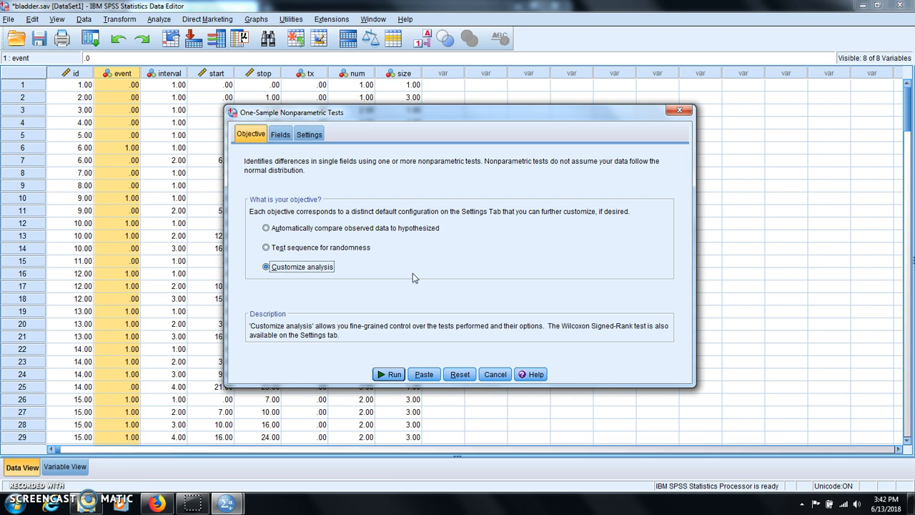
{"action": "left_click", "coordinate": [281, 135]}
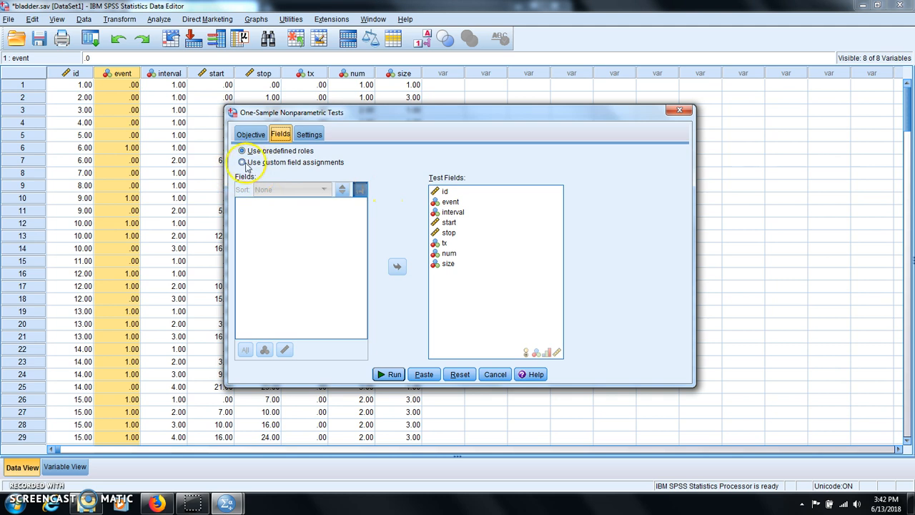
Use custom field assignments with event as the only test field, then go to Settings
{"action": "left_click", "coordinate": [243, 163]}
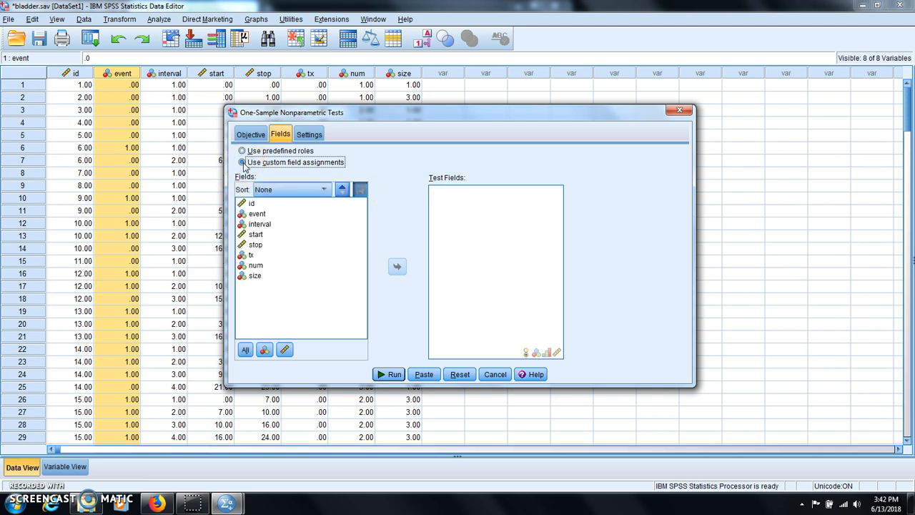
{"action": "left_click", "coordinate": [243, 163]}
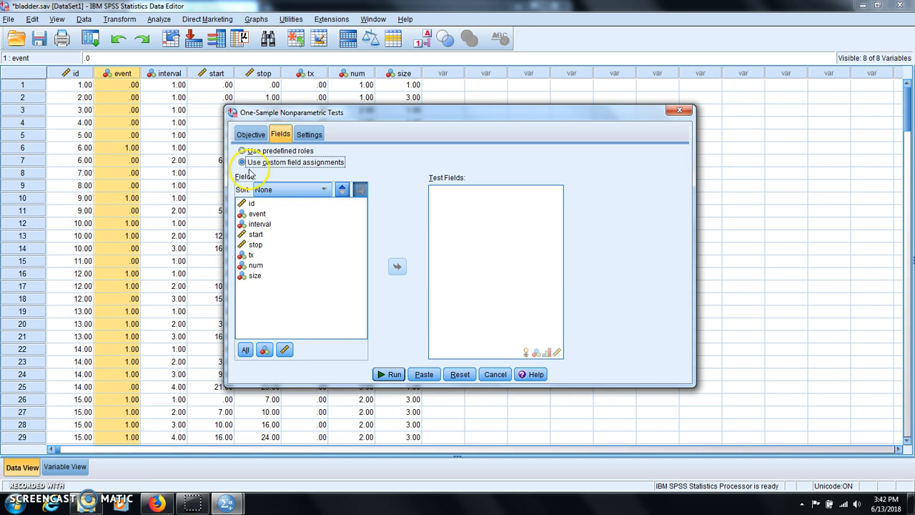
{"action": "left_click", "coordinate": [256, 215]}
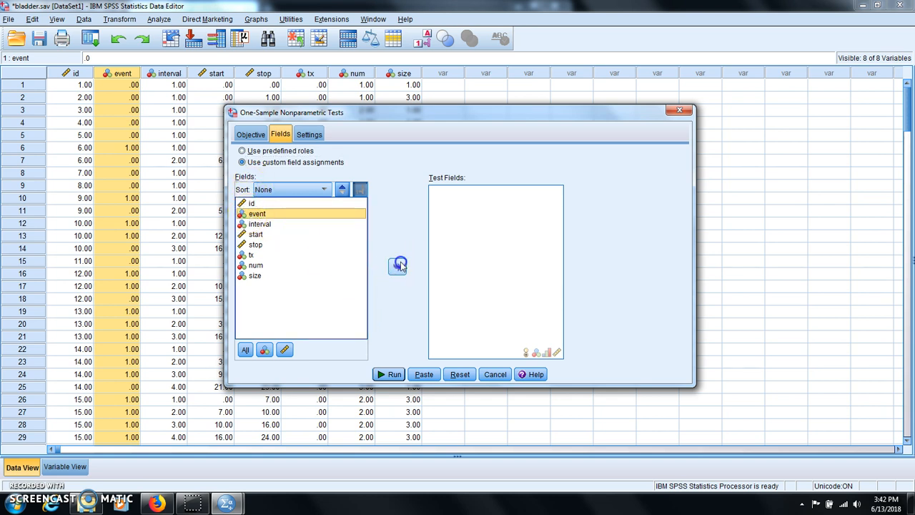
{"action": "left_click", "coordinate": [398, 266]}
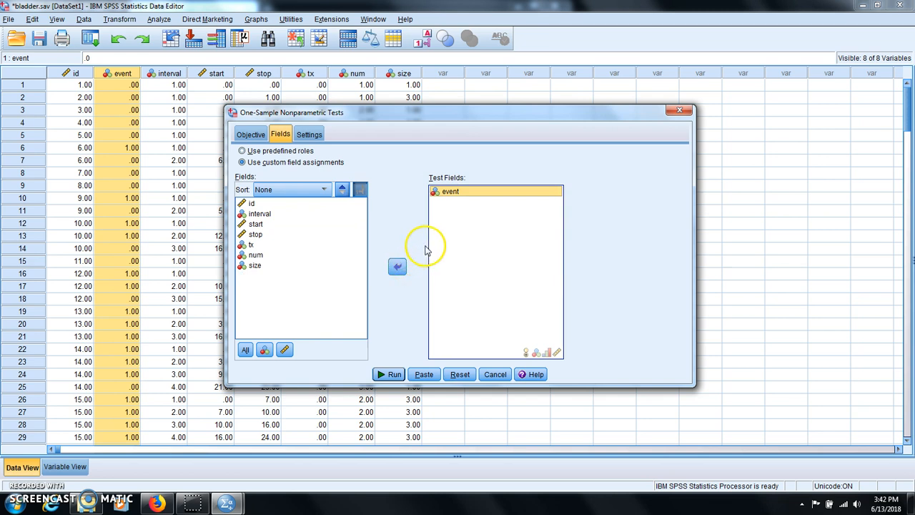
{"action": "mouse_move", "coordinate": [451, 209]}
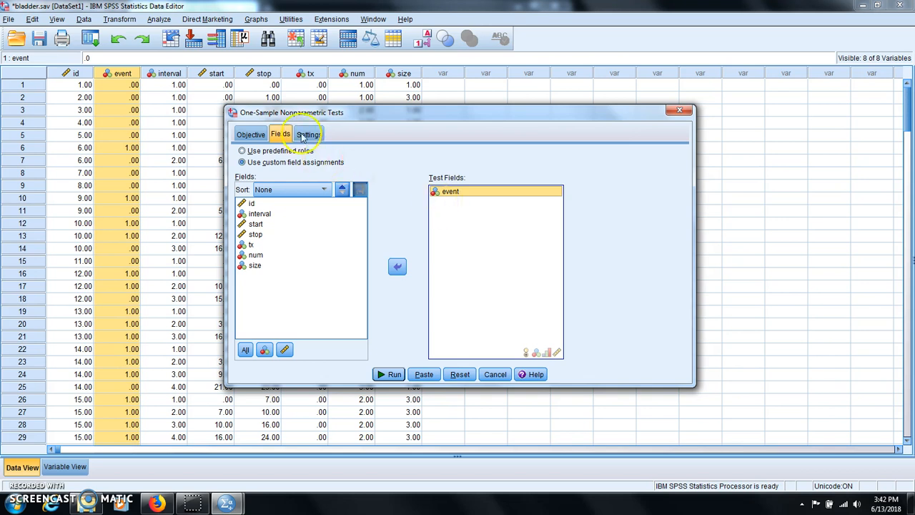
{"action": "left_click", "coordinate": [309, 135]}
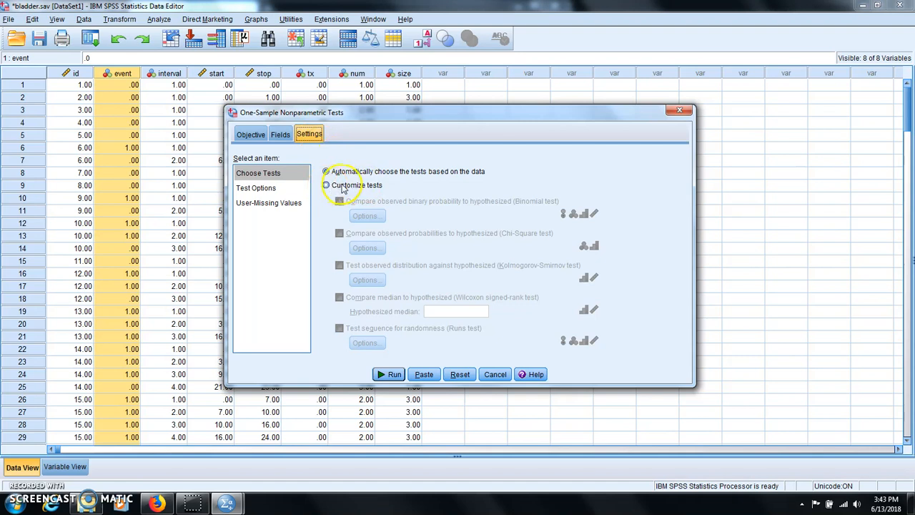
Choose customized tests and enable the binomial test of observed binary probability
{"action": "left_click", "coordinate": [326, 172]}
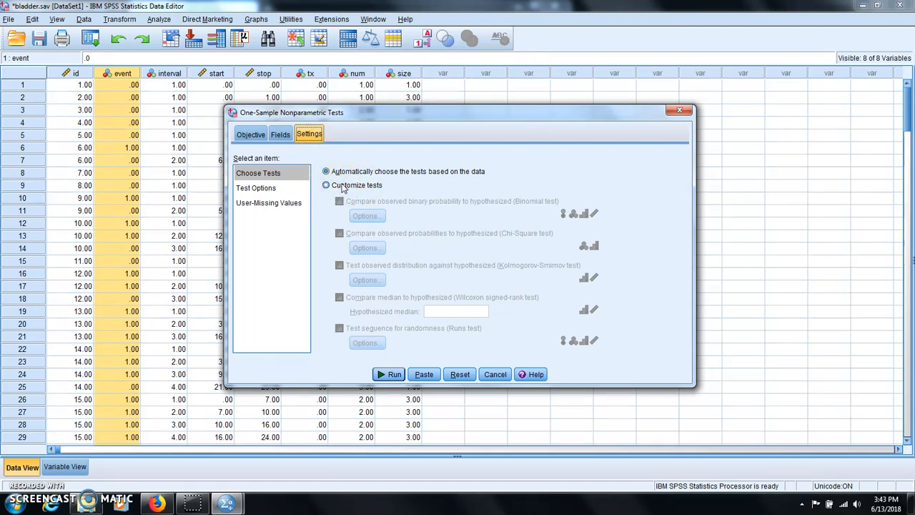
{"action": "left_click", "coordinate": [327, 185]}
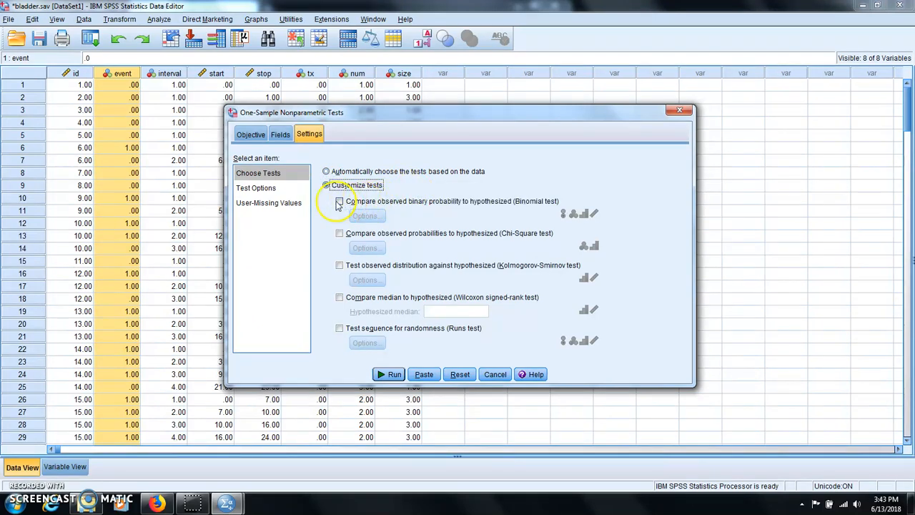
{"action": "left_click", "coordinate": [339, 201]}
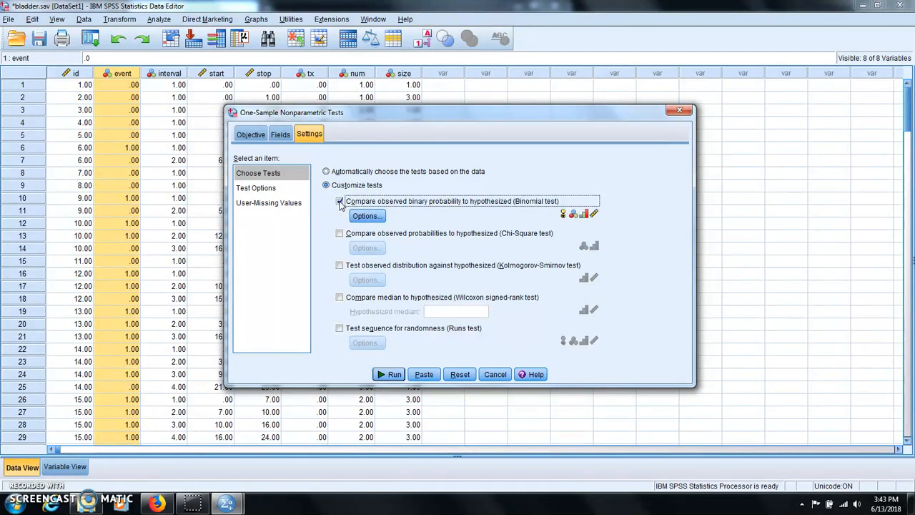
{"action": "left_click", "coordinate": [341, 200]}
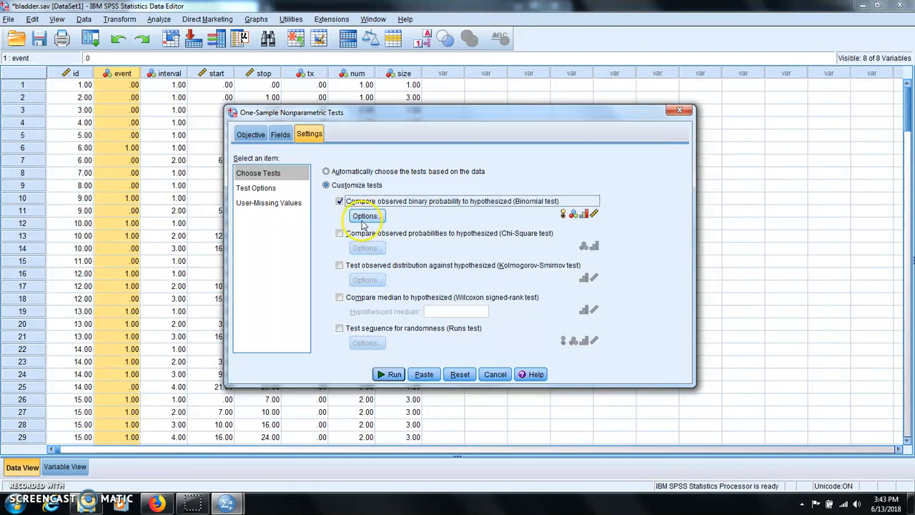
Set binomial options to Clopper-Pearson exact interval with success value 1 and confirm
{"action": "left_click", "coordinate": [366, 216]}
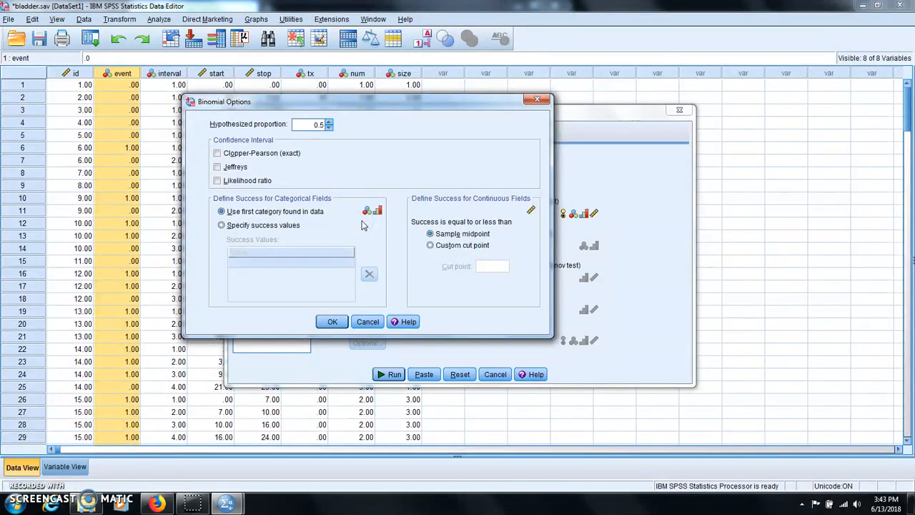
{"action": "mouse_move", "coordinate": [321, 164]}
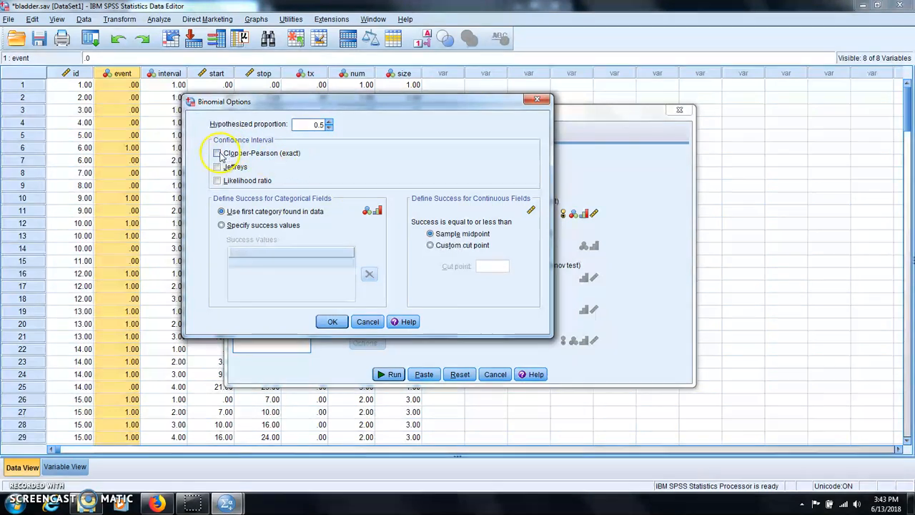
{"action": "left_click", "coordinate": [217, 153]}
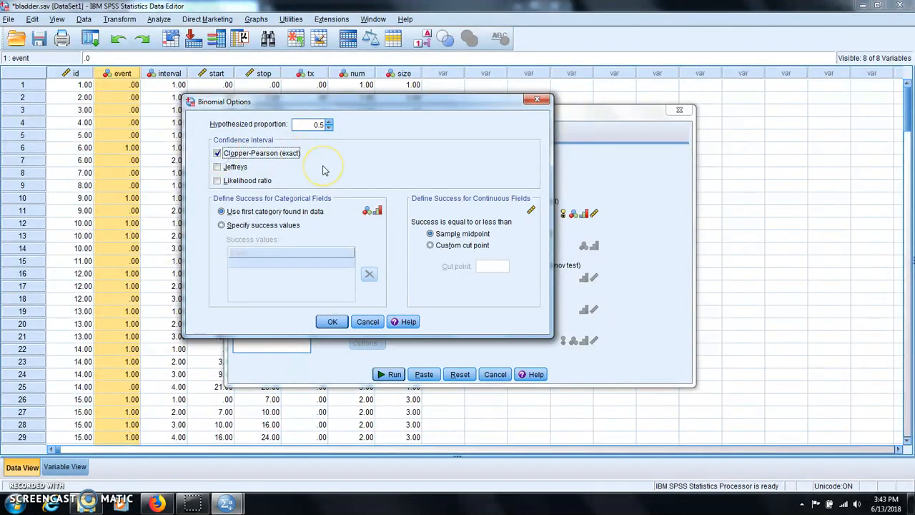
{"action": "mouse_move", "coordinate": [323, 169]}
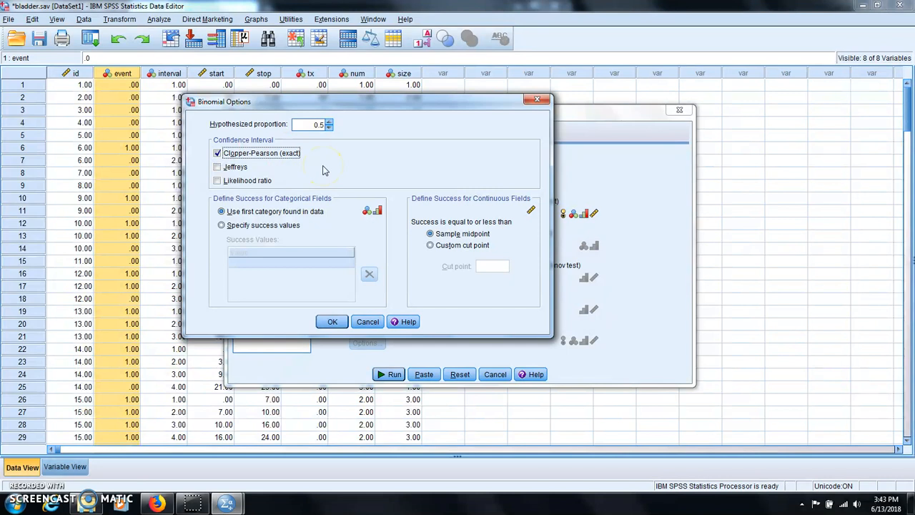
{"action": "mouse_move", "coordinate": [258, 218]}
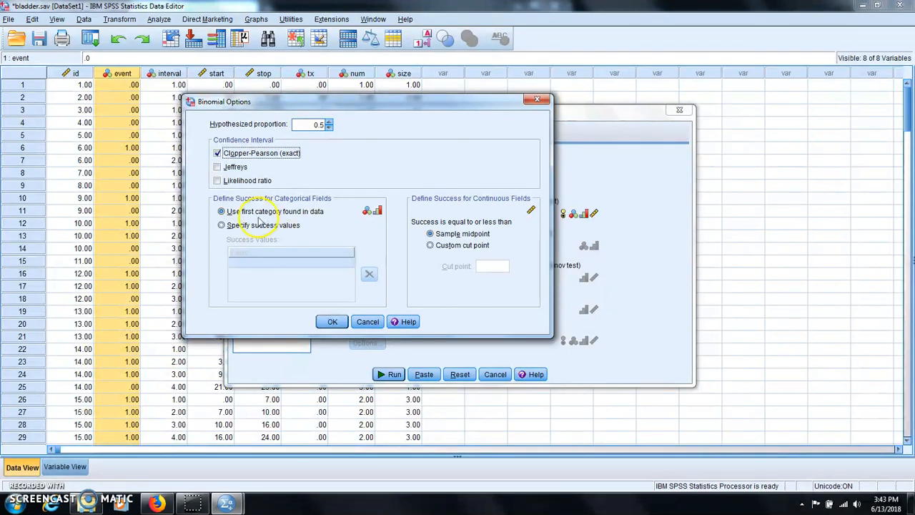
{"action": "left_click", "coordinate": [220, 225]}
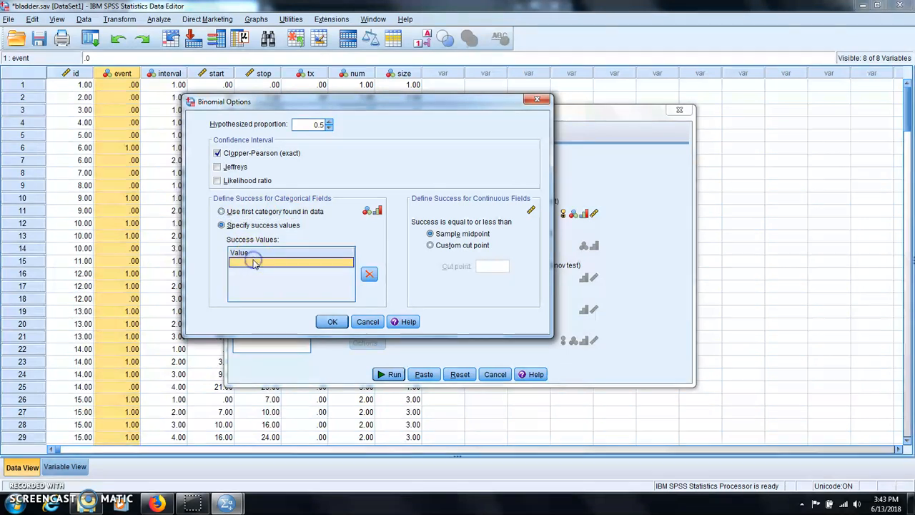
{"action": "type", "text": "1"}
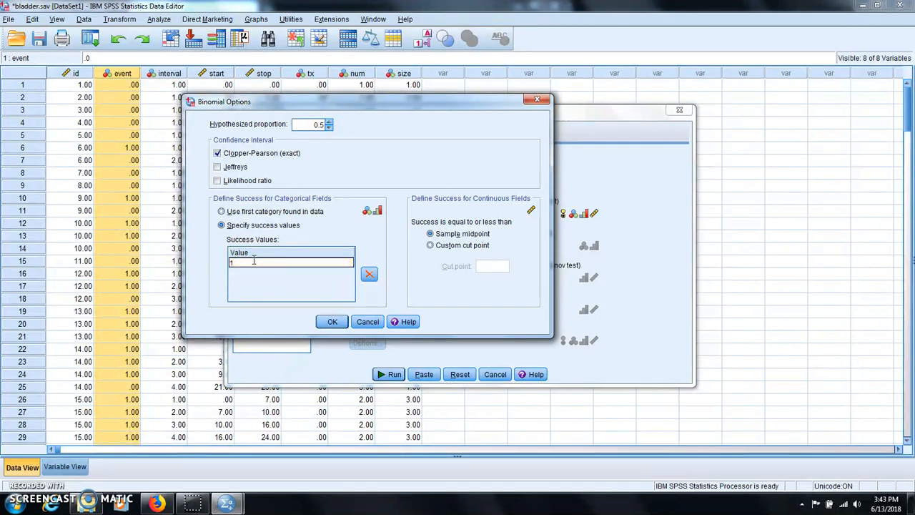
{"action": "left_click", "coordinate": [332, 320]}
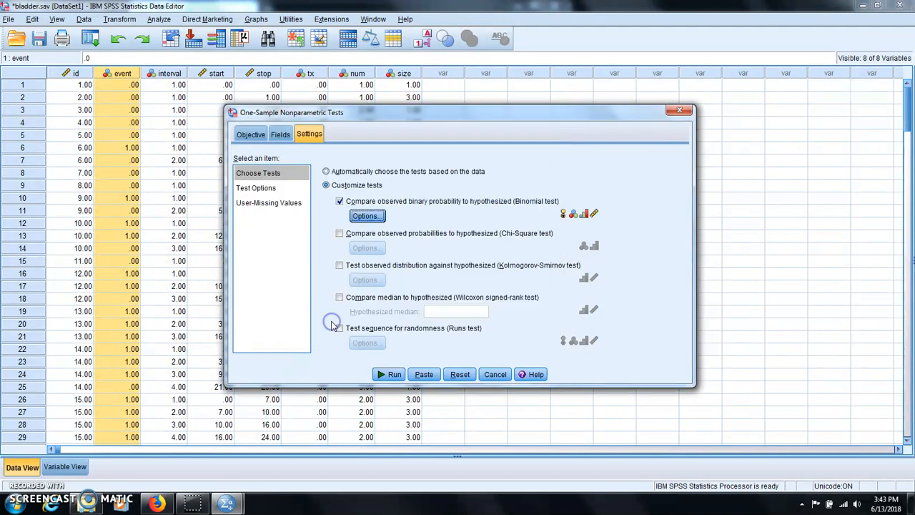
{"action": "mouse_move", "coordinate": [291, 269]}
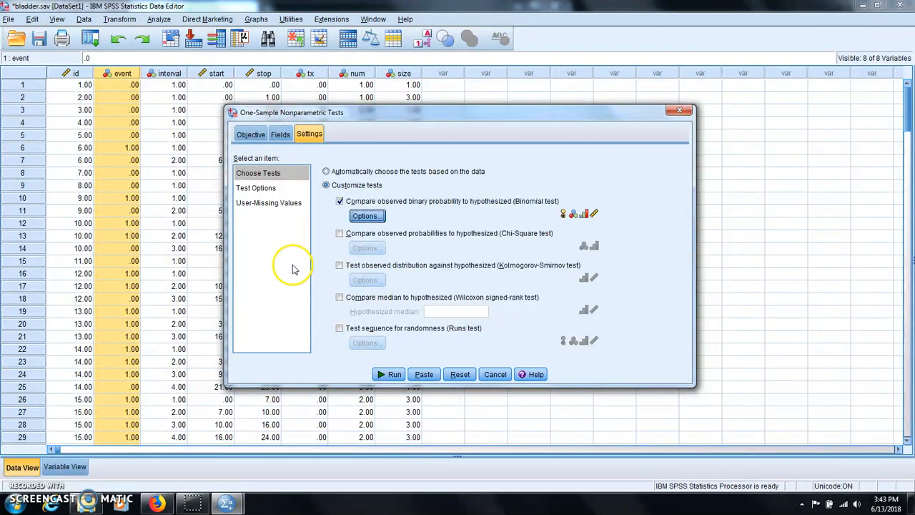
Review test options (significance 0.05, confidence 95%) and run the binomial test on event
{"action": "left_click", "coordinate": [255, 188]}
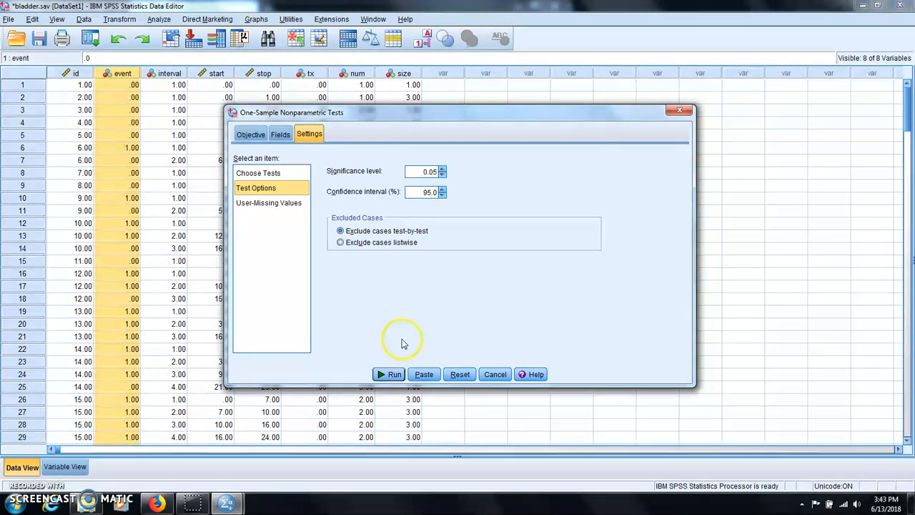
{"action": "left_click", "coordinate": [389, 375]}
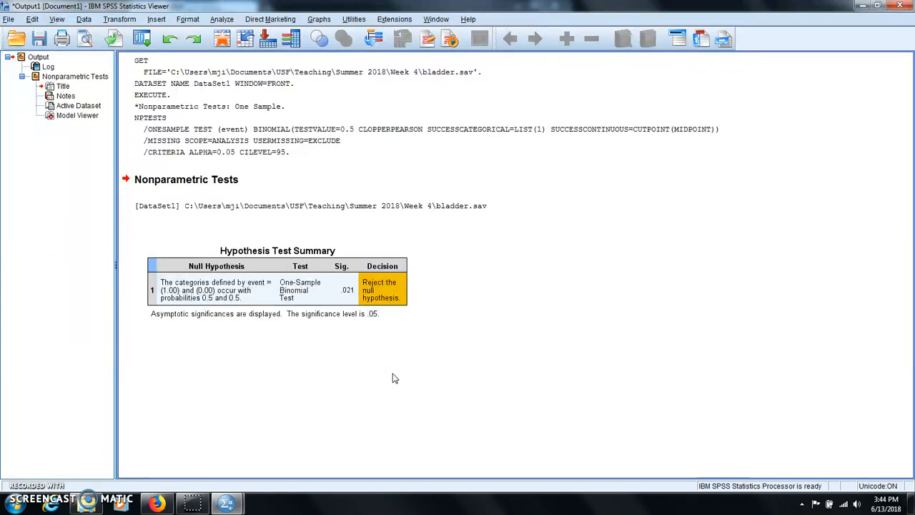
Open the Hypothesis Test Summary table's results in the Model Viewer
{"action": "left_click", "coordinate": [277, 289]}
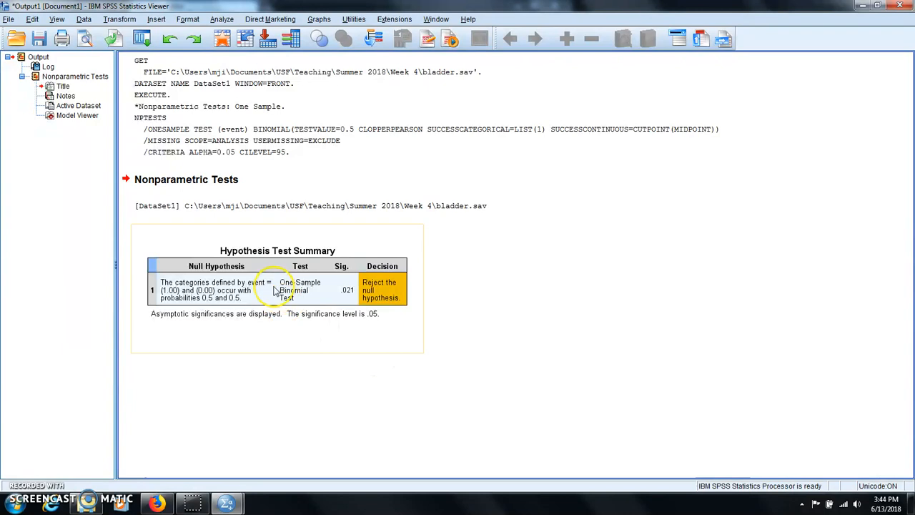
{"action": "mouse_move", "coordinate": [278, 291]}
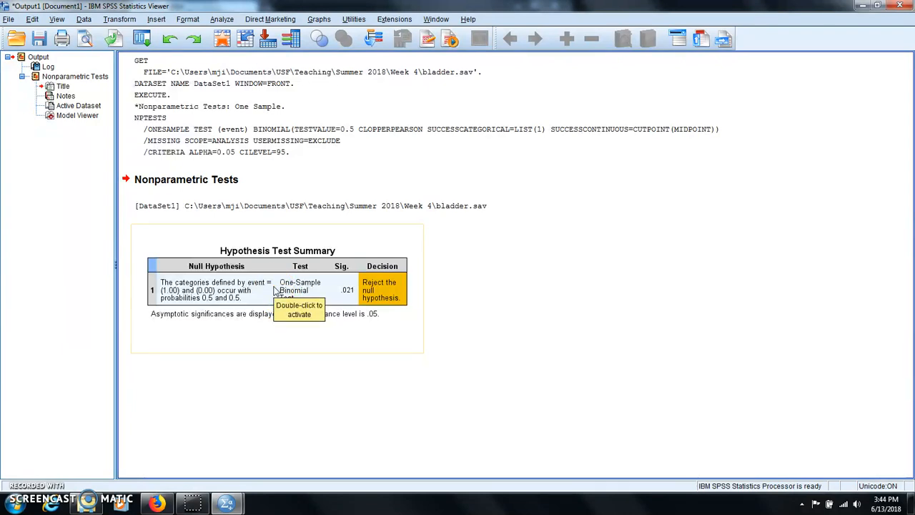
{"action": "double_click", "coordinate": [278, 289]}
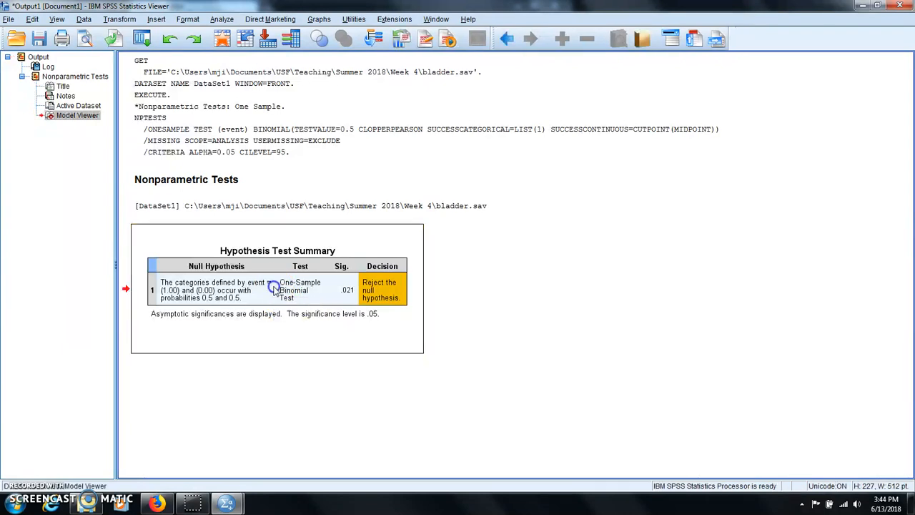
{"action": "double_click", "coordinate": [277, 289]}
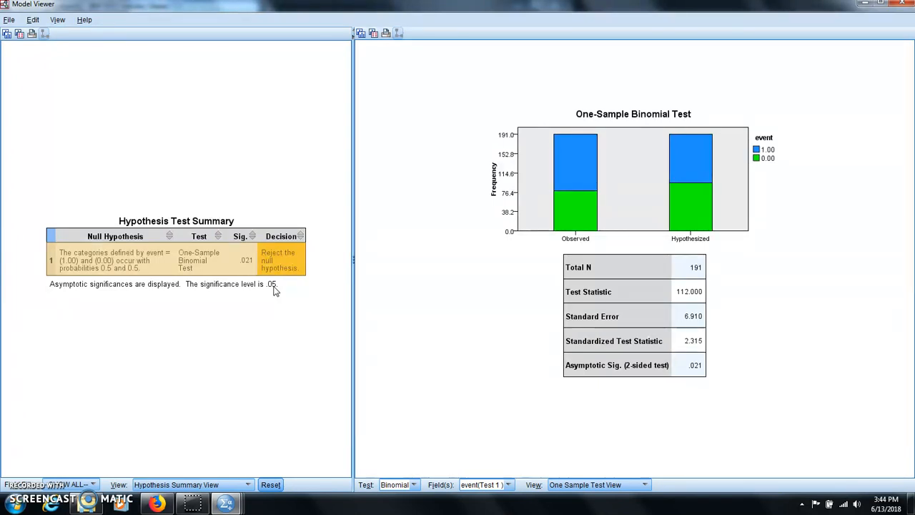
{"action": "mouse_move", "coordinate": [236, 365]}
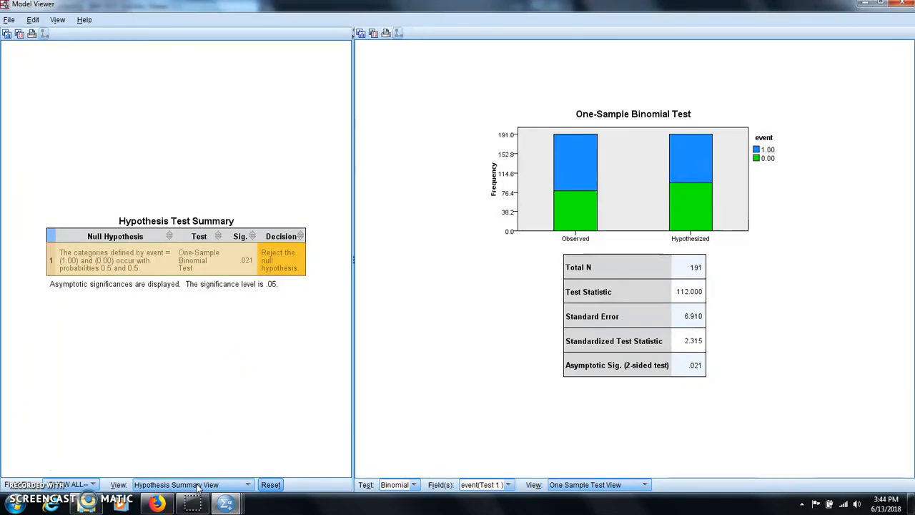
List the available summary views in the Model Viewer's View dropdown
{"action": "left_click", "coordinate": [246, 485]}
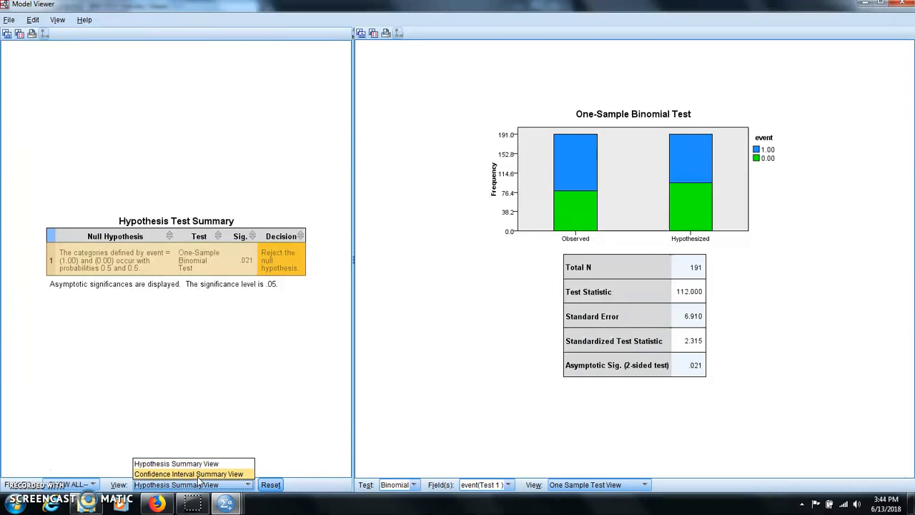
Switch to Confidence Interval Summary View: estimate .586, Clopper-Pearson 95% interval .513–.657
{"action": "left_click", "coordinate": [189, 474]}
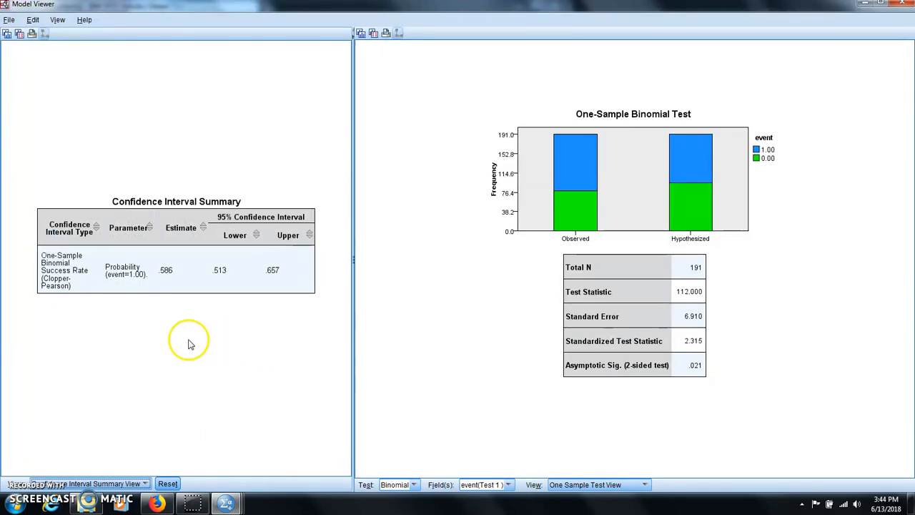
{"action": "mouse_move", "coordinate": [72, 294]}
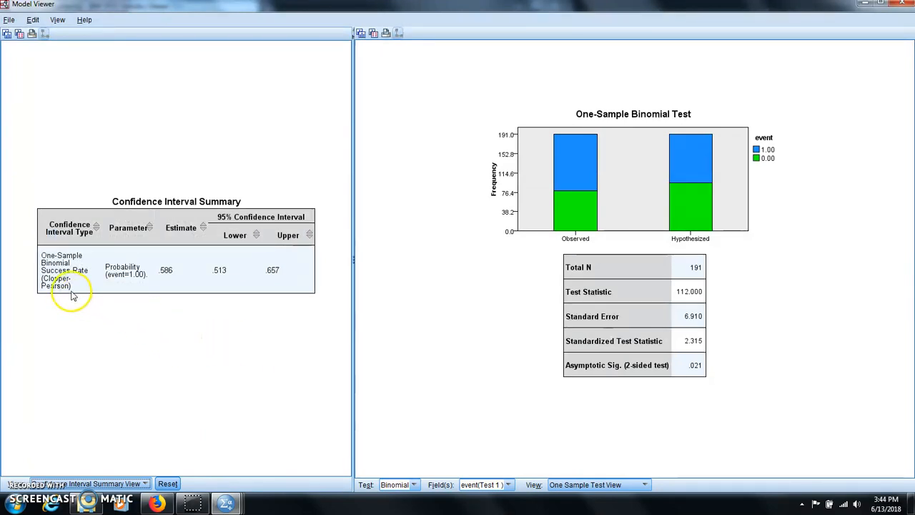
{"action": "mouse_move", "coordinate": [129, 288]}
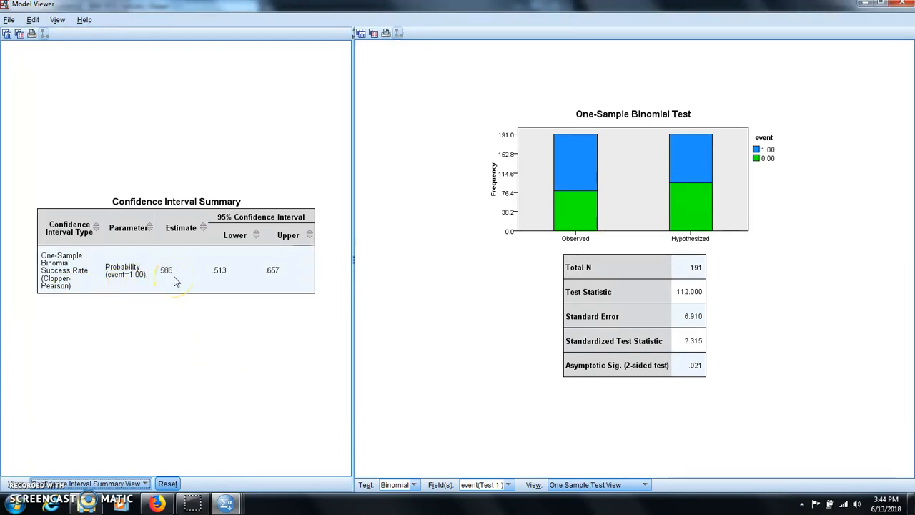
{"action": "mouse_move", "coordinate": [200, 282]}
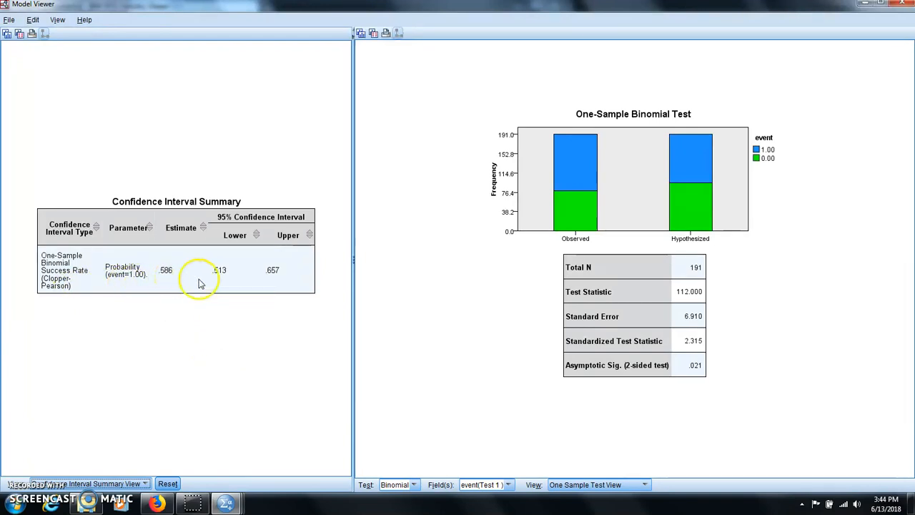
{"action": "mouse_move", "coordinate": [227, 283]}
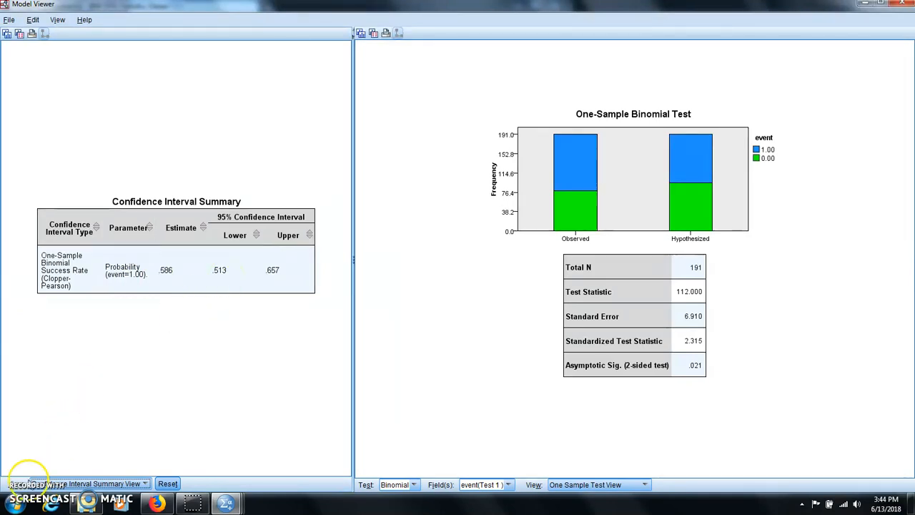
{"action": "mouse_move", "coordinate": [29, 475]}
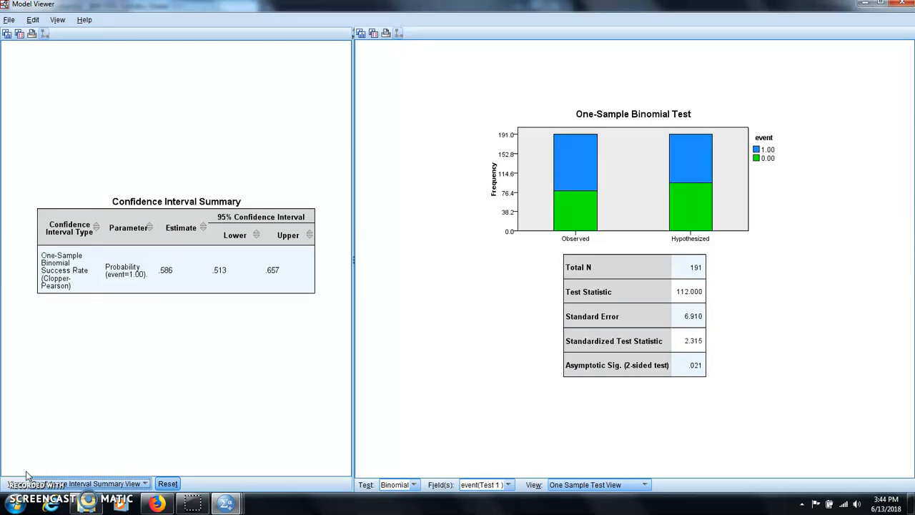